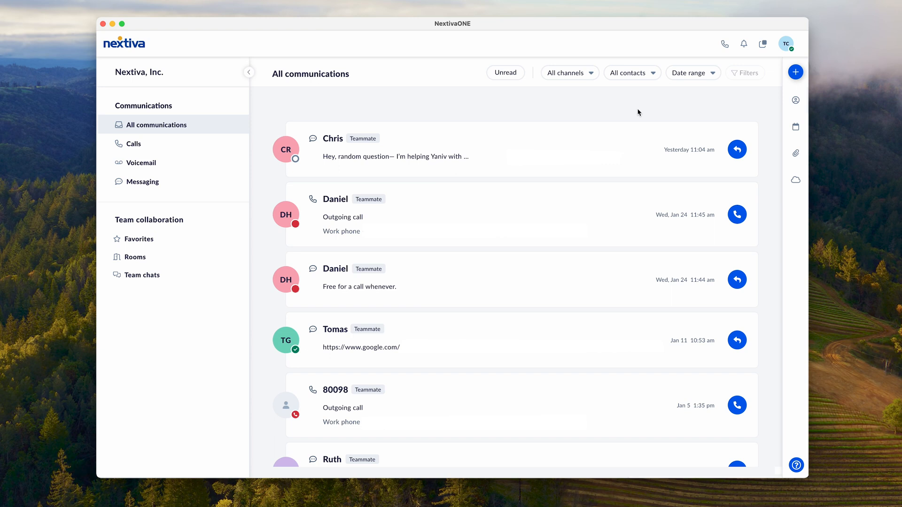
mouse_move(697, 111)
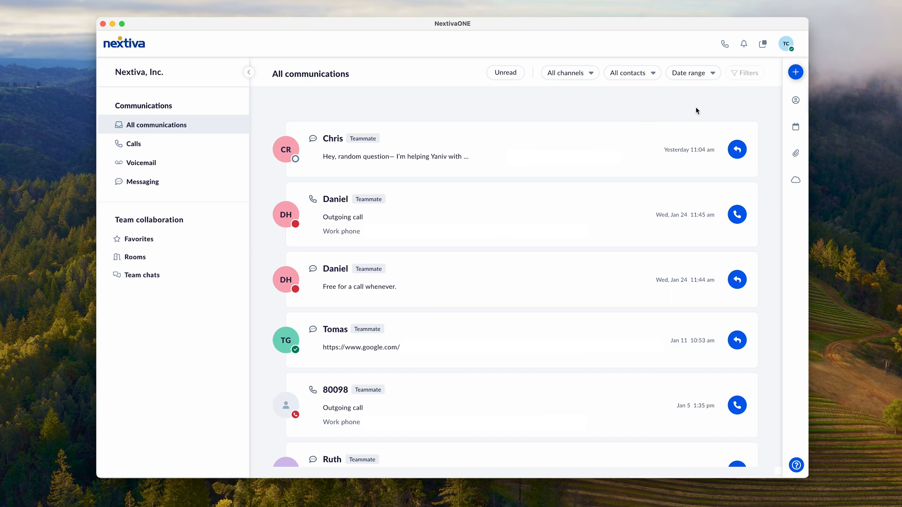
mouse_move(795, 72)
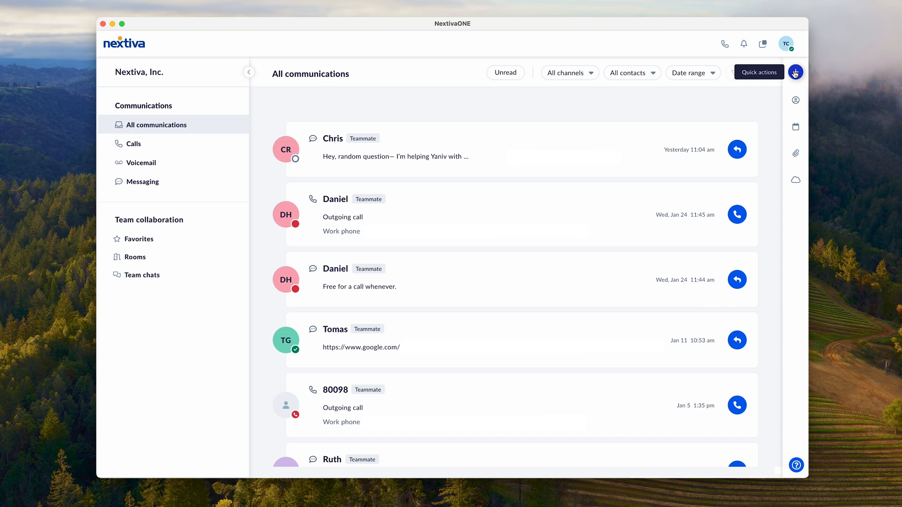
- Choose Send a message from the Quick Actions (+) menu
left_click(796, 71)
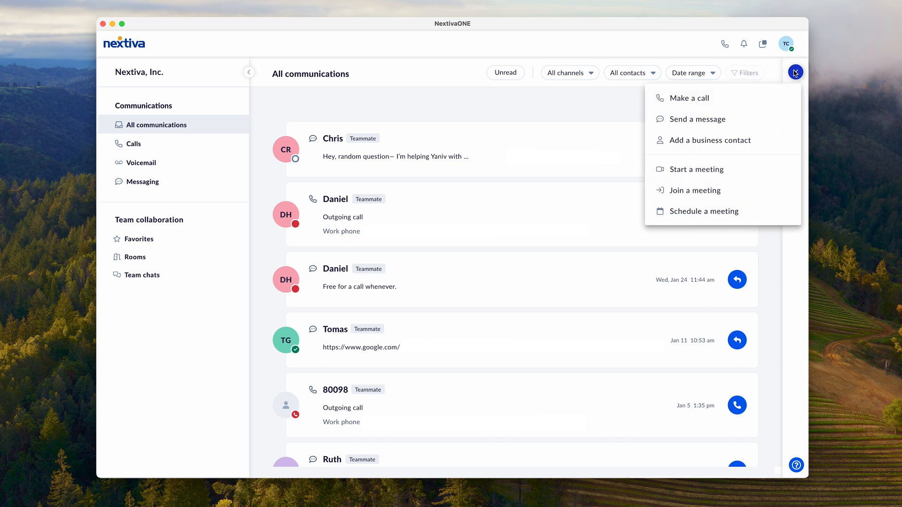
mouse_move(744, 119)
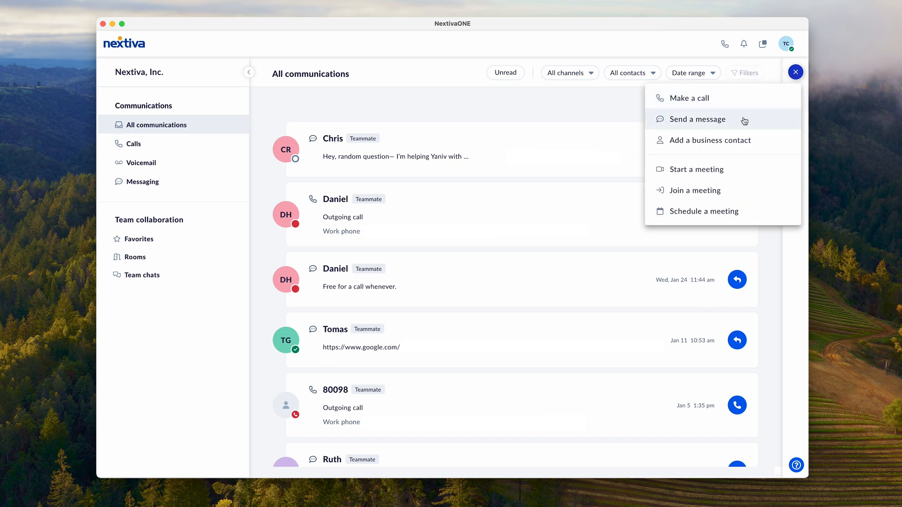
left_click(697, 119)
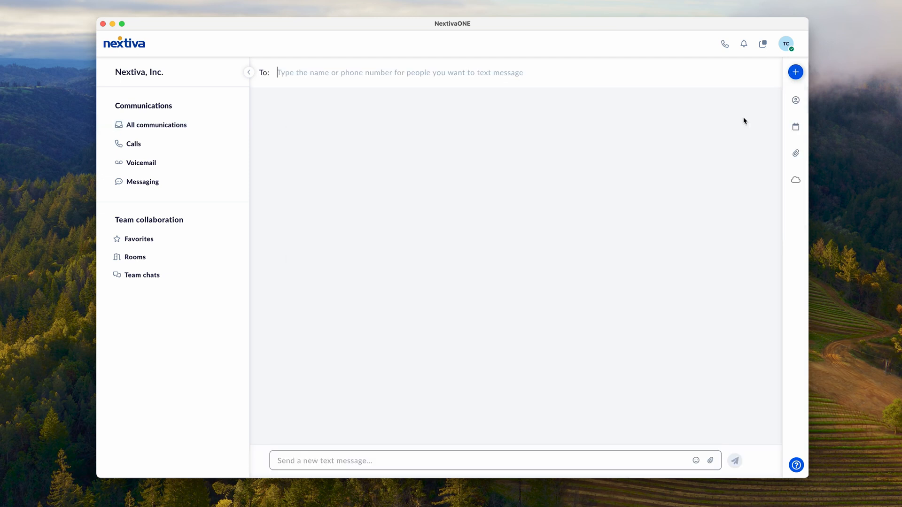
type("Ben")
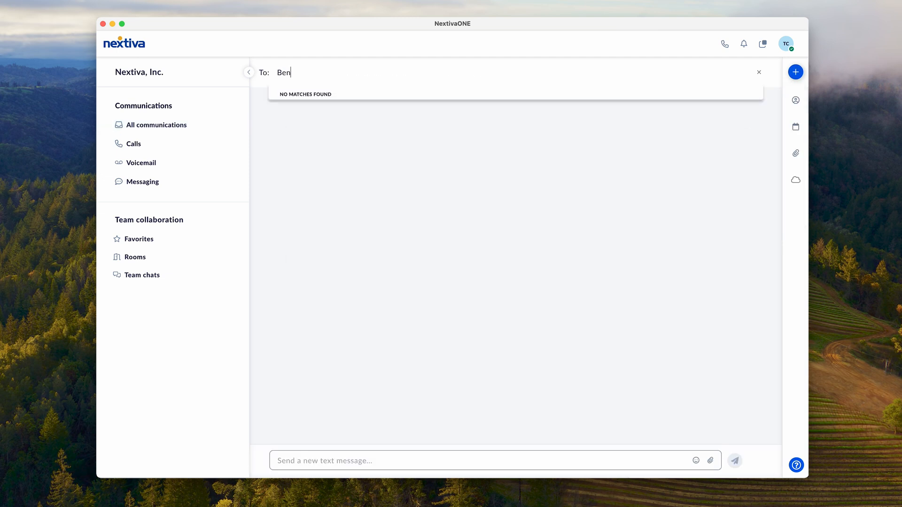
type("K")
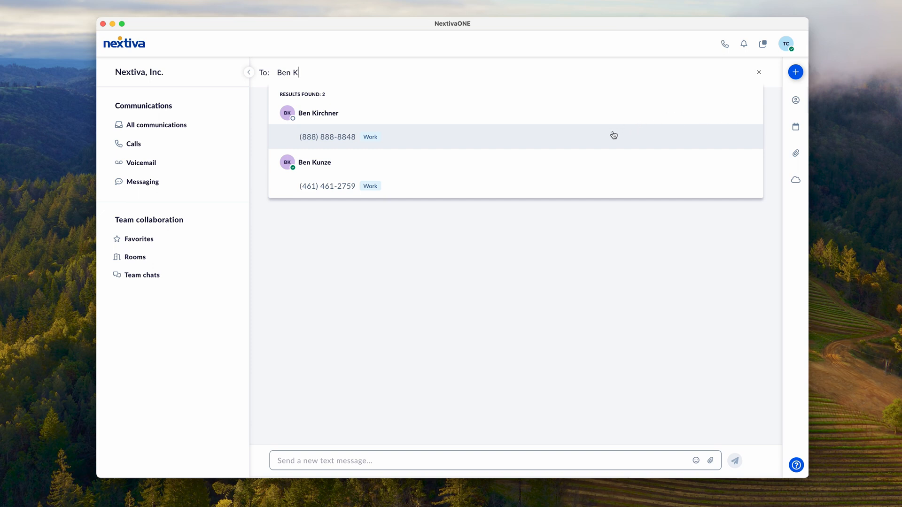
left_click(327, 137)
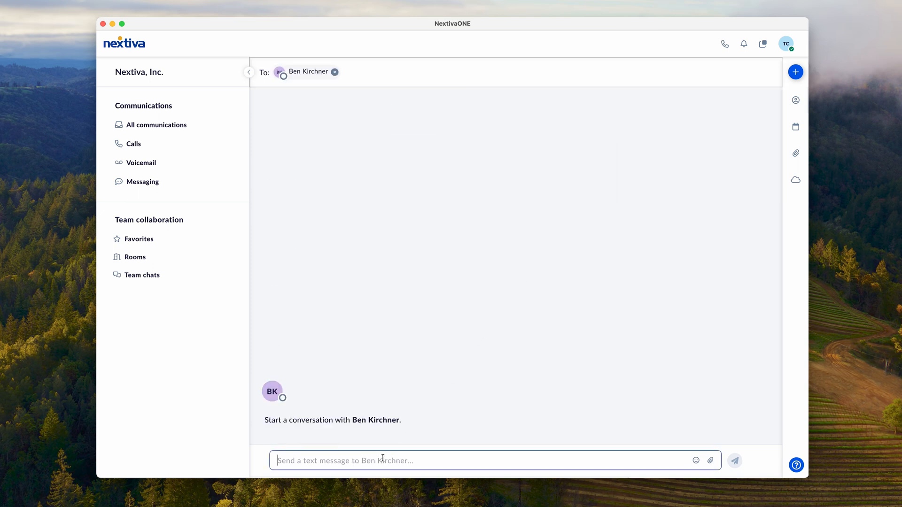
left_click(157, 124)
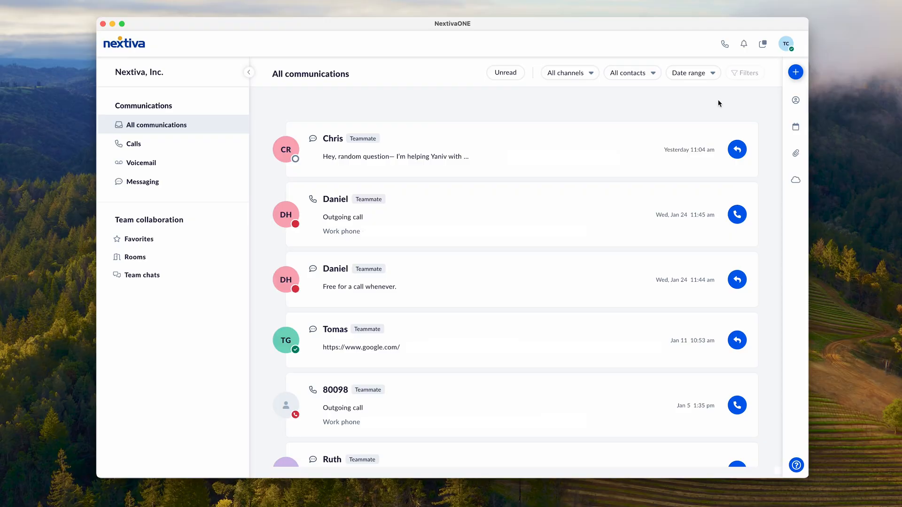
left_click(795, 100)
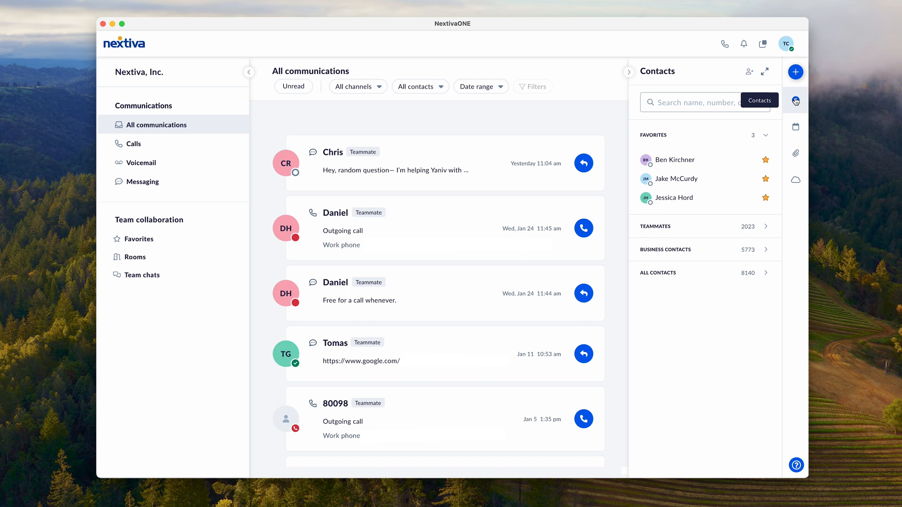
left_click(674, 160)
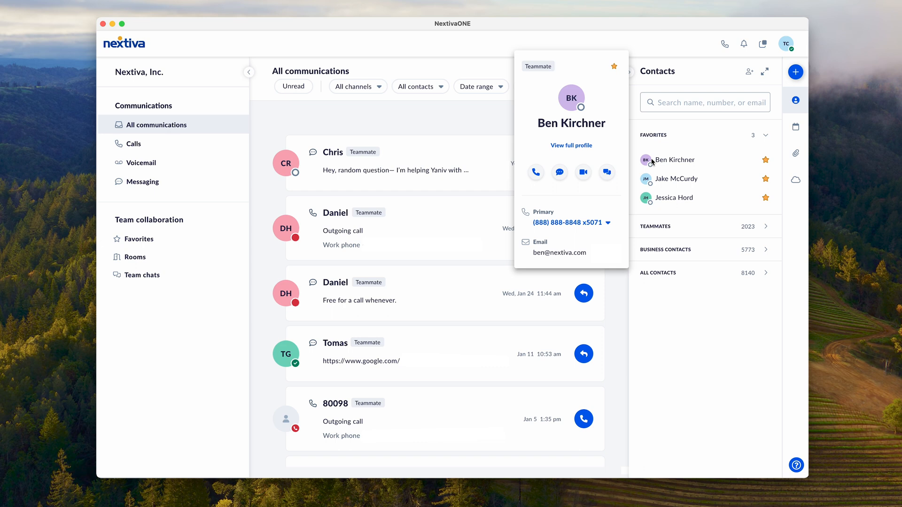
mouse_move(559, 172)
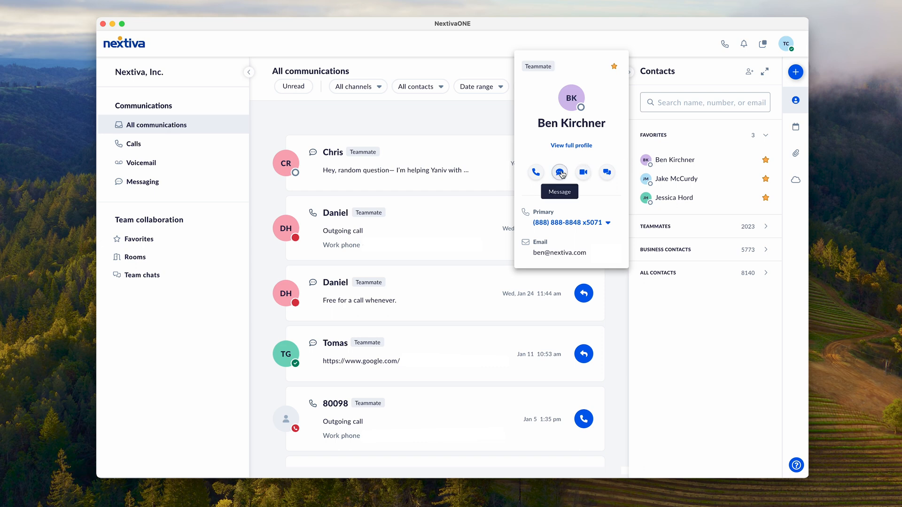
left_click(559, 172)
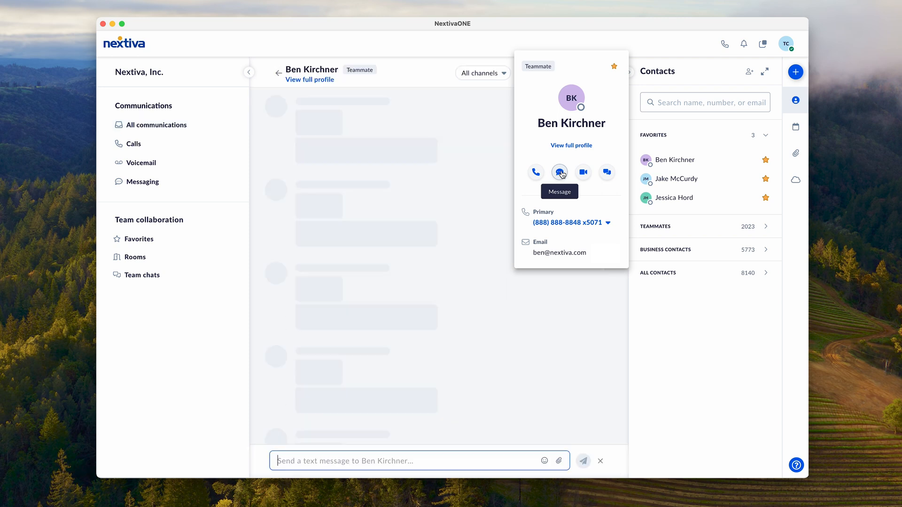
left_click(559, 172)
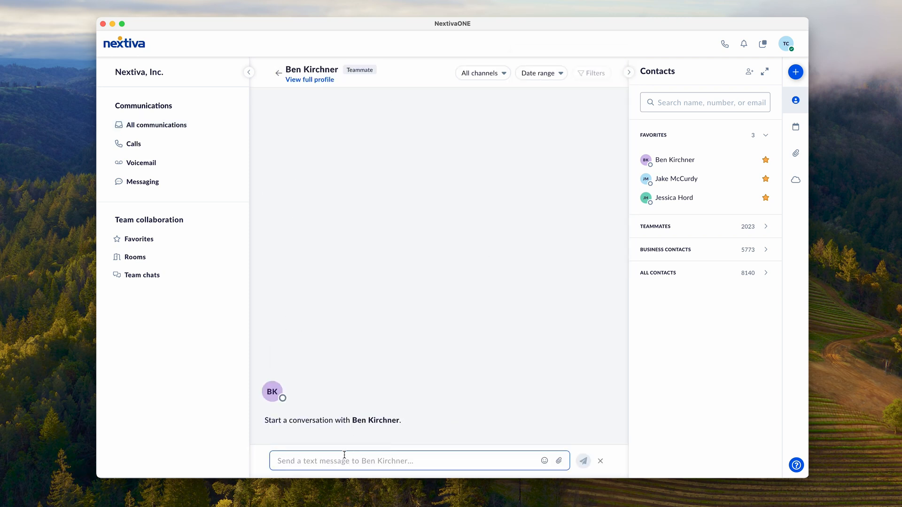